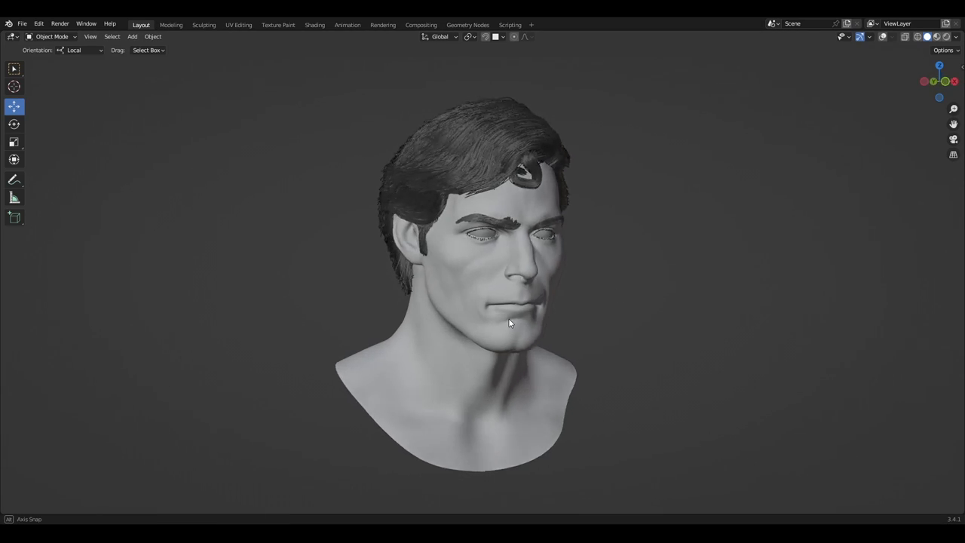
Orbit the view to face the head front-on and zoom in
left_click_drag(509, 324, 810, 326)
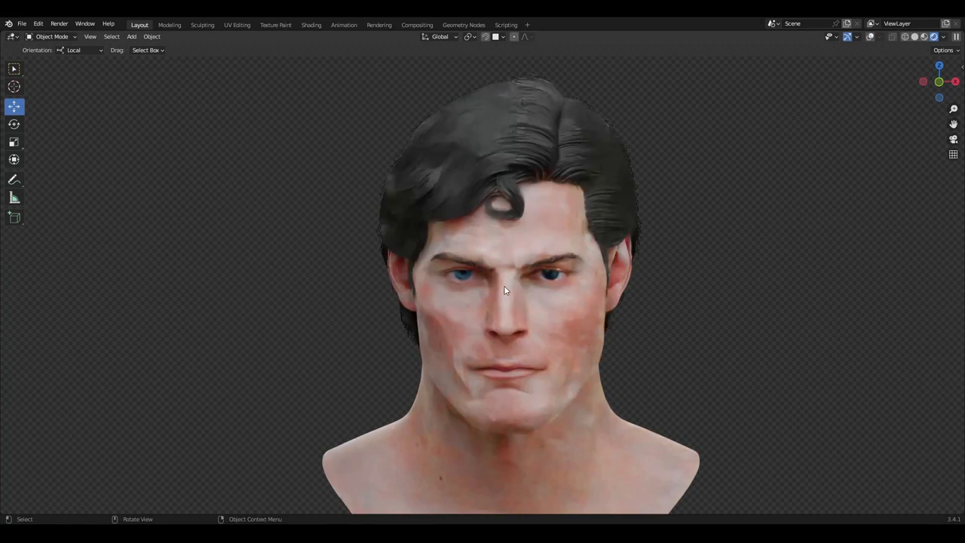
scroll("up", 3)
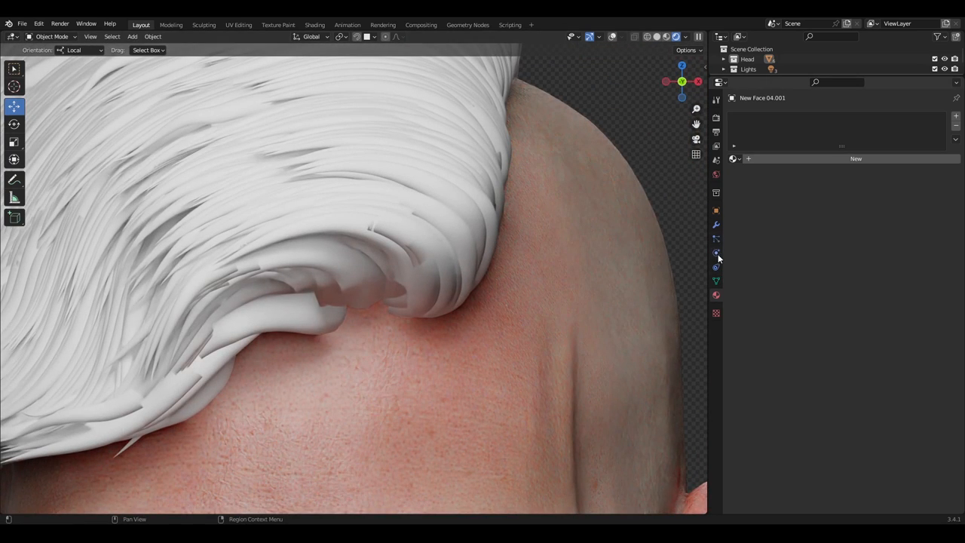
Change the head's hair strand Tip diameter to 0.005 m in ParticleSystem.001
left_click(715, 253)
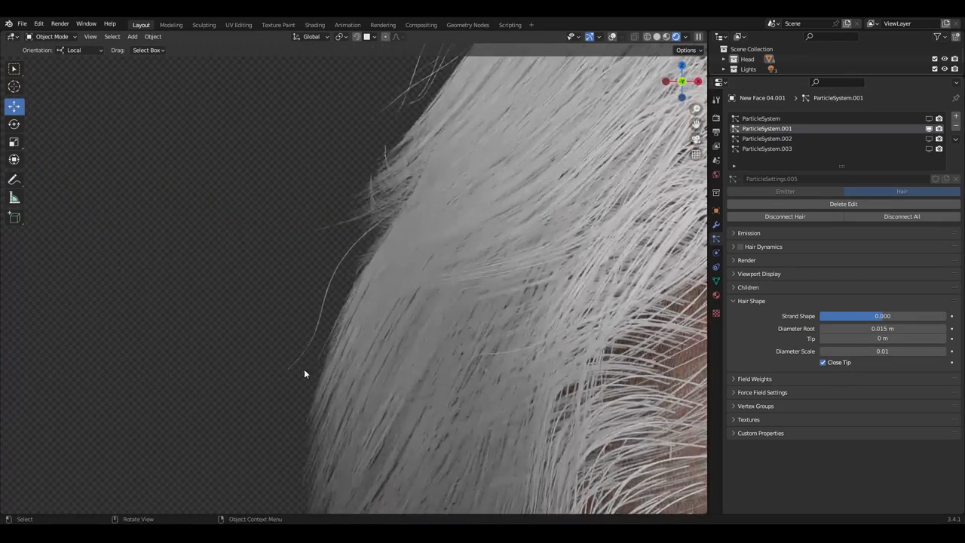
left_click(882, 337)
type(".005")
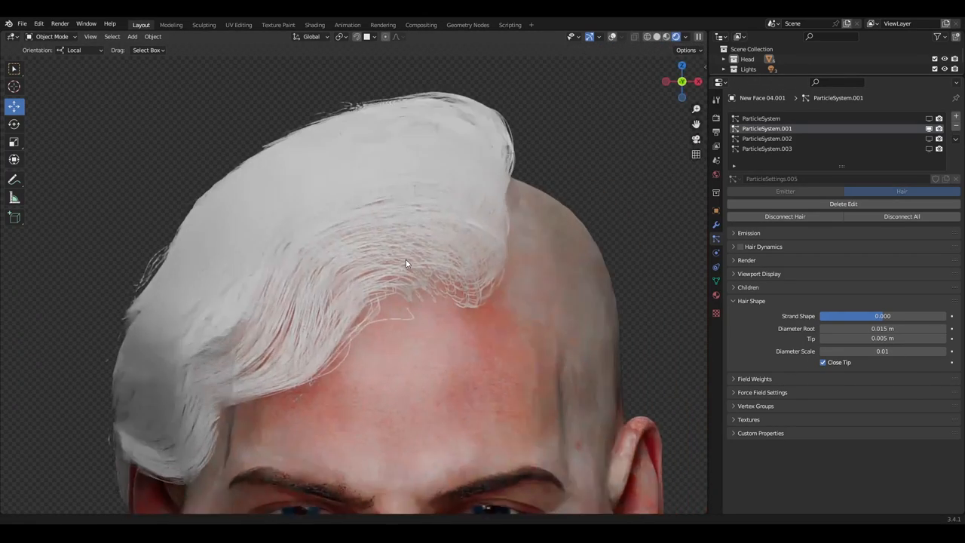
left_click(747, 287)
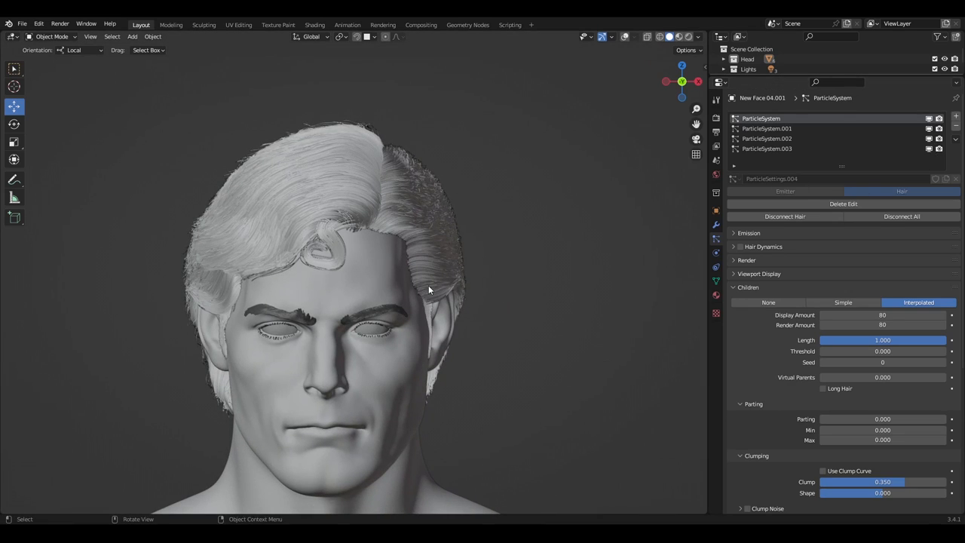
Scroll through the particle system's Children settings
scroll("down", 3)
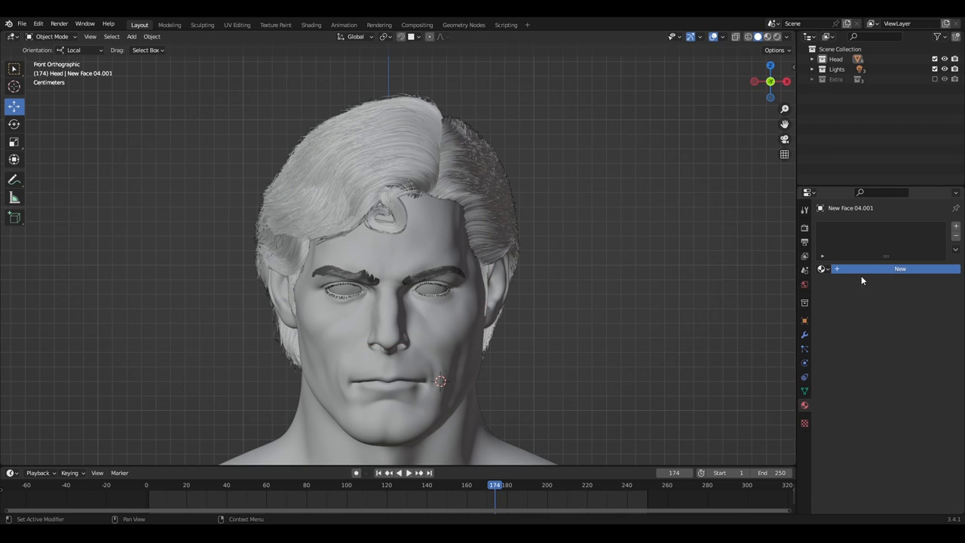
Add a new Hair material with a brown viewport display colour
left_click(899, 269)
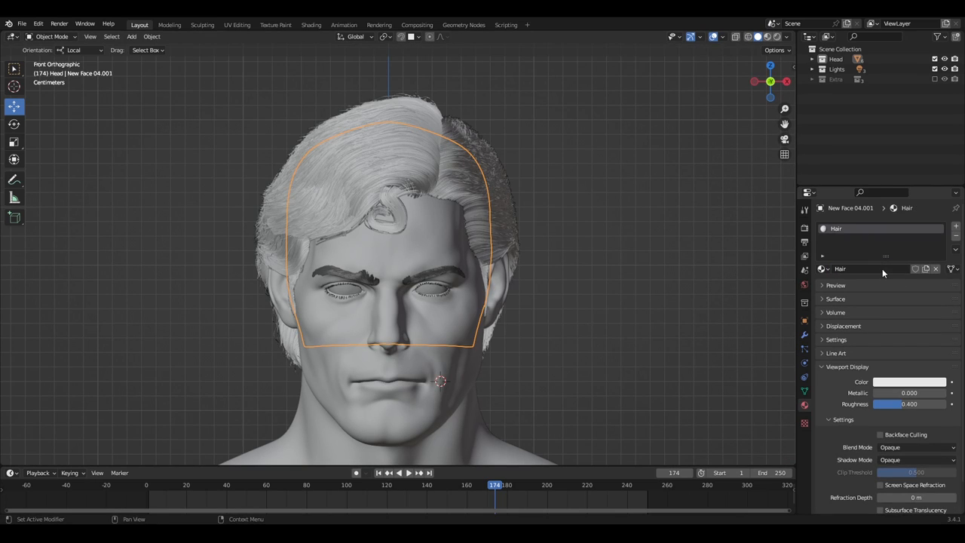
left_click(909, 381)
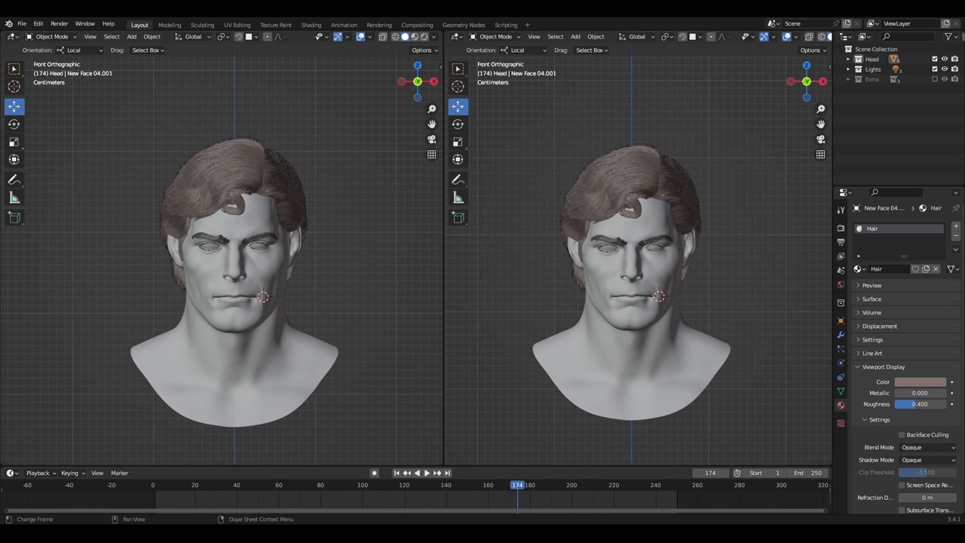
left_click(458, 36)
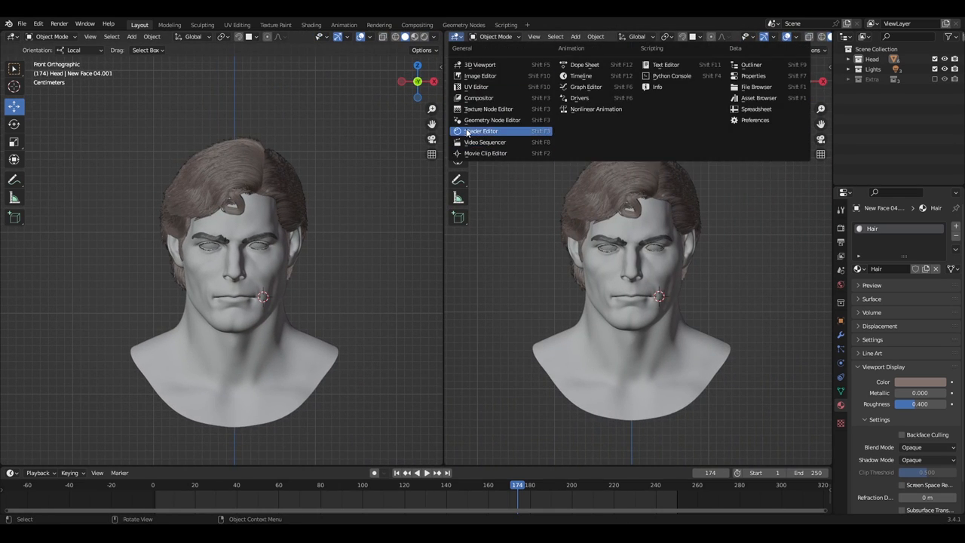
Make the second area a Shader Editor and confirm the Hair BSDF's Coat value
left_click(481, 130)
type("5")
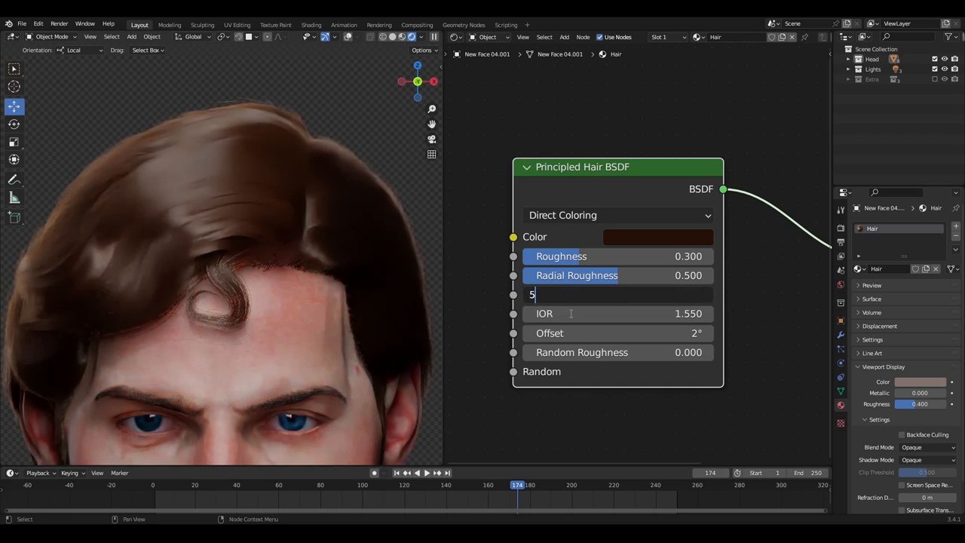
key("Return")
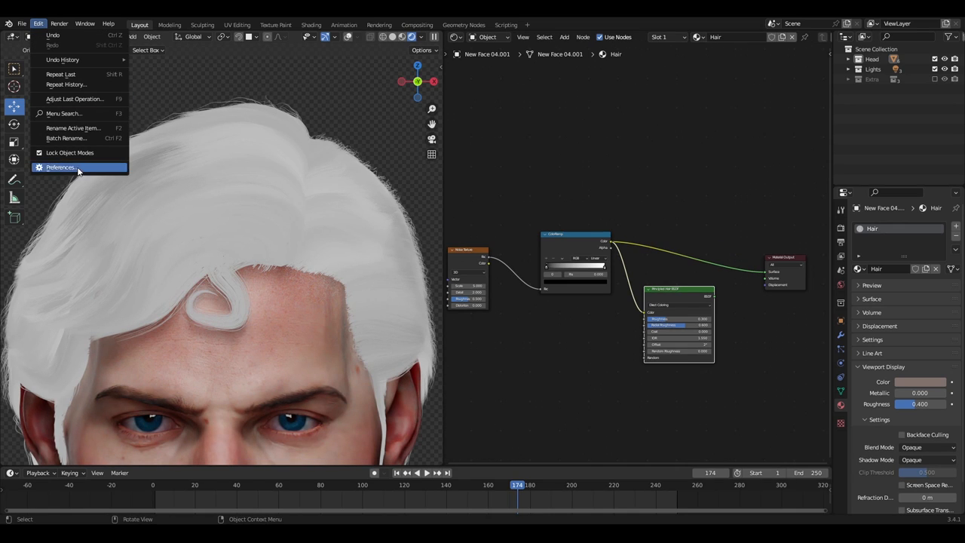
Slide the colour ramp's black stop along and choose a new stop colour
left_click(61, 167)
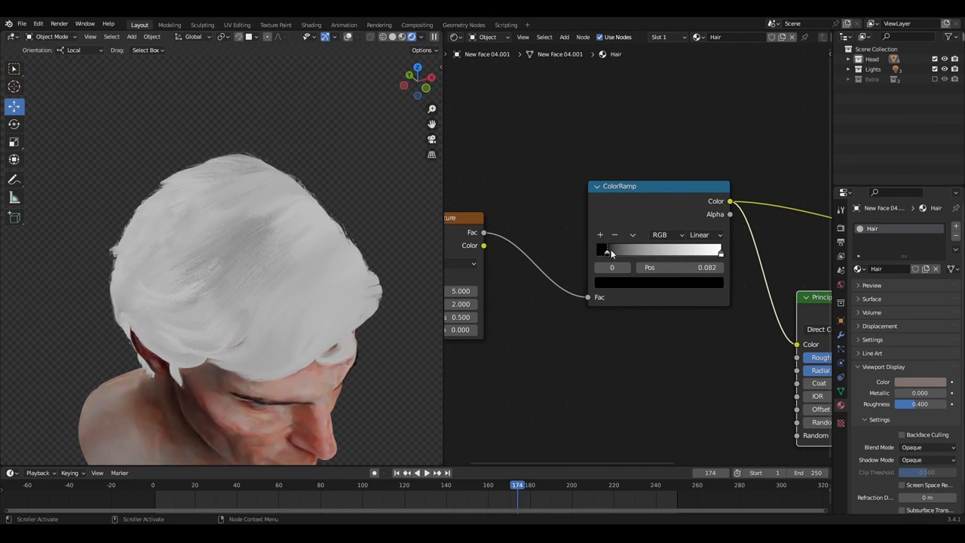
left_click_drag(606, 251, 664, 252)
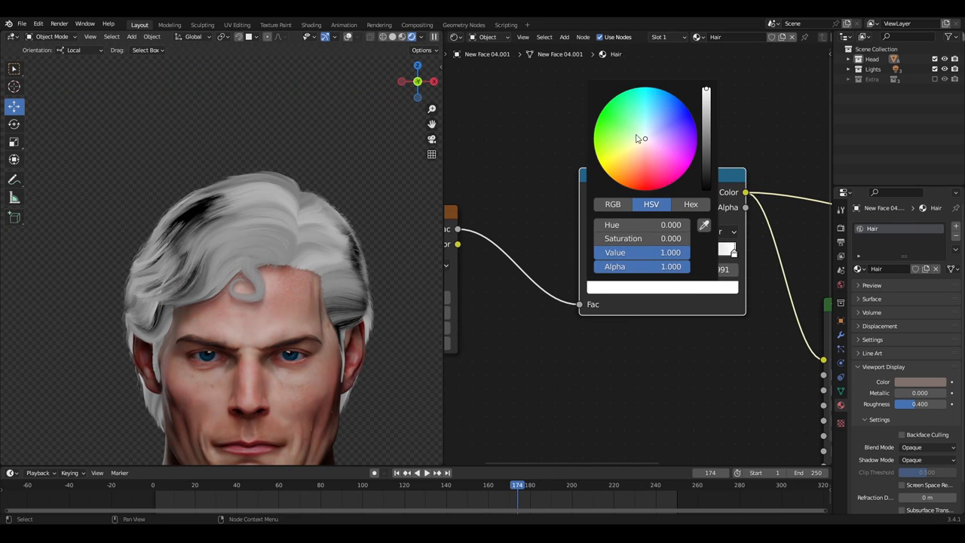
left_click(634, 172)
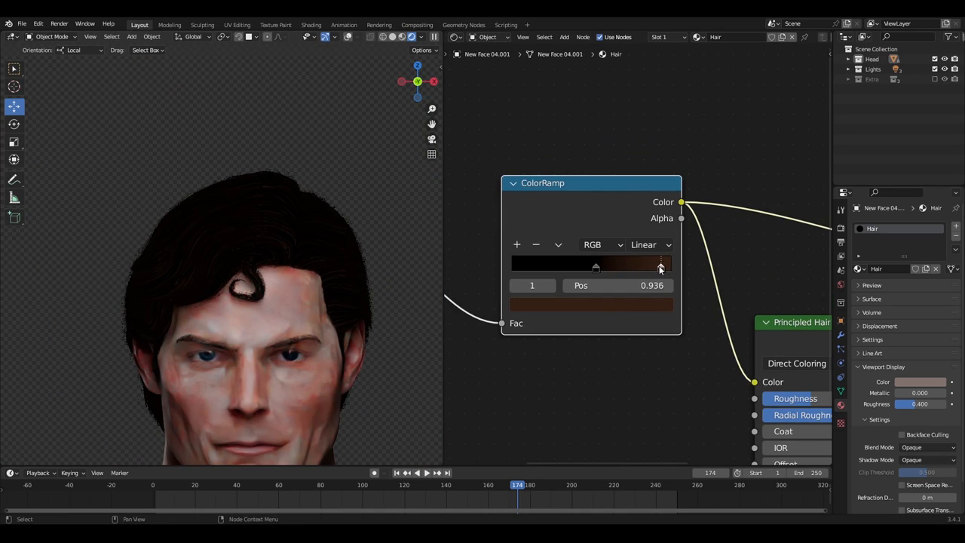
Darken the middle ramp stop to very dark brown and move it to about 0.795
left_click_drag(660, 266, 628, 266)
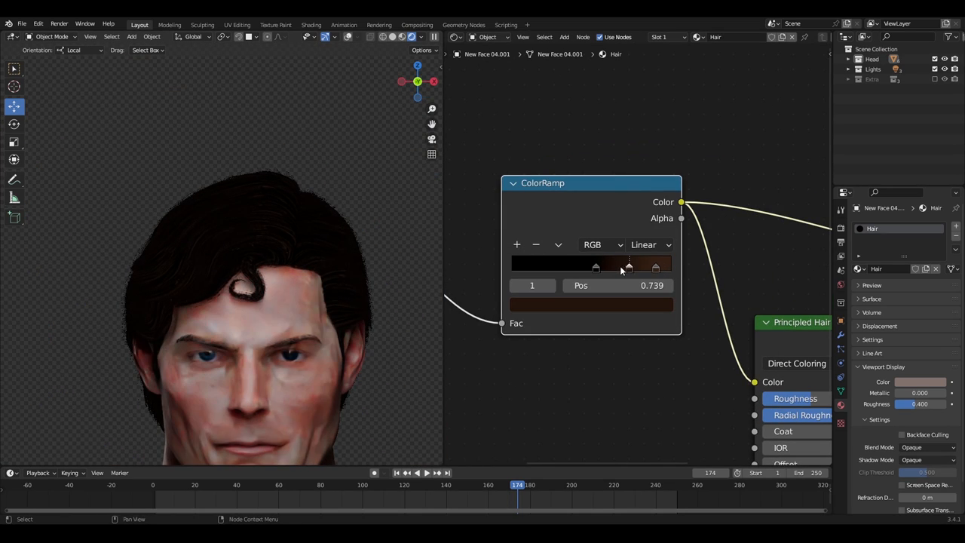
left_click(590, 304)
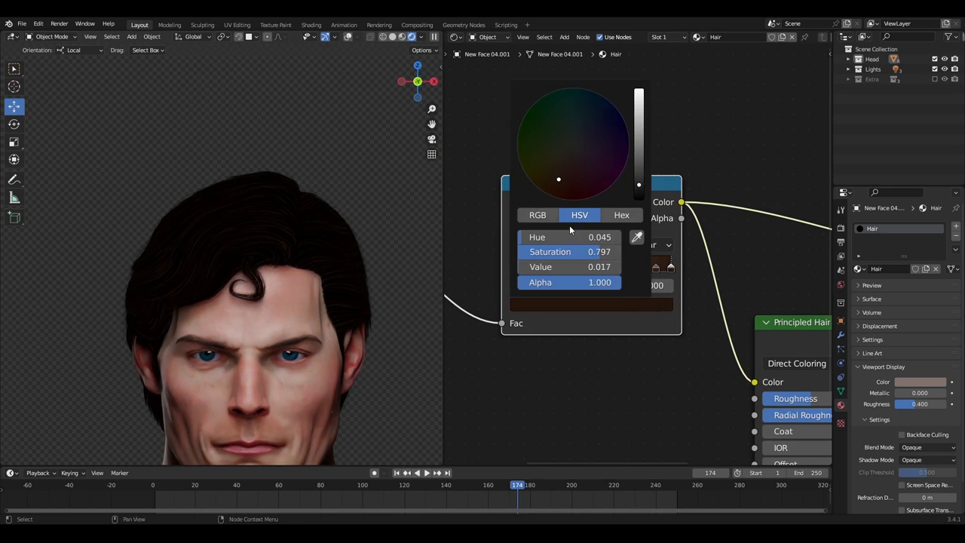
left_click_drag(639, 184, 638, 111)
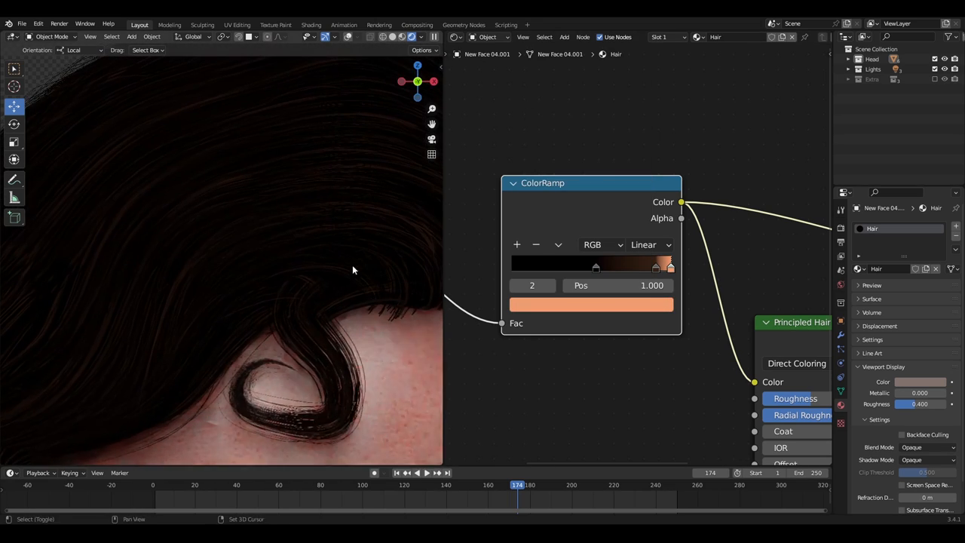
left_click(647, 266)
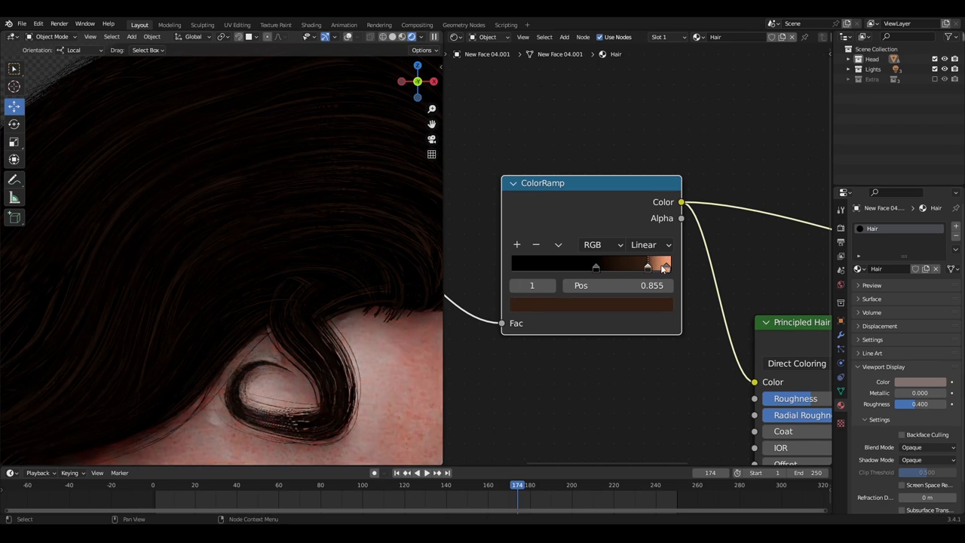
left_click_drag(661, 266, 649, 265)
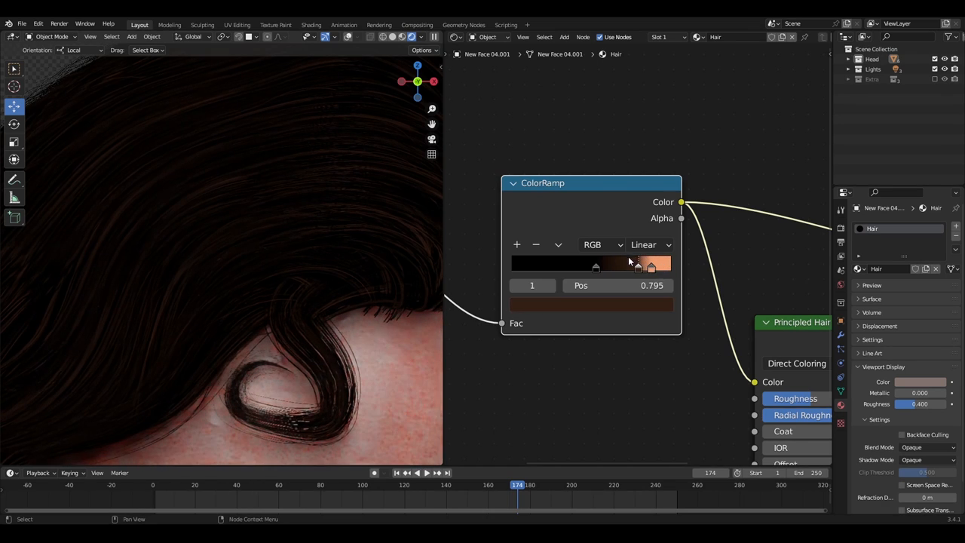
left_click(650, 263)
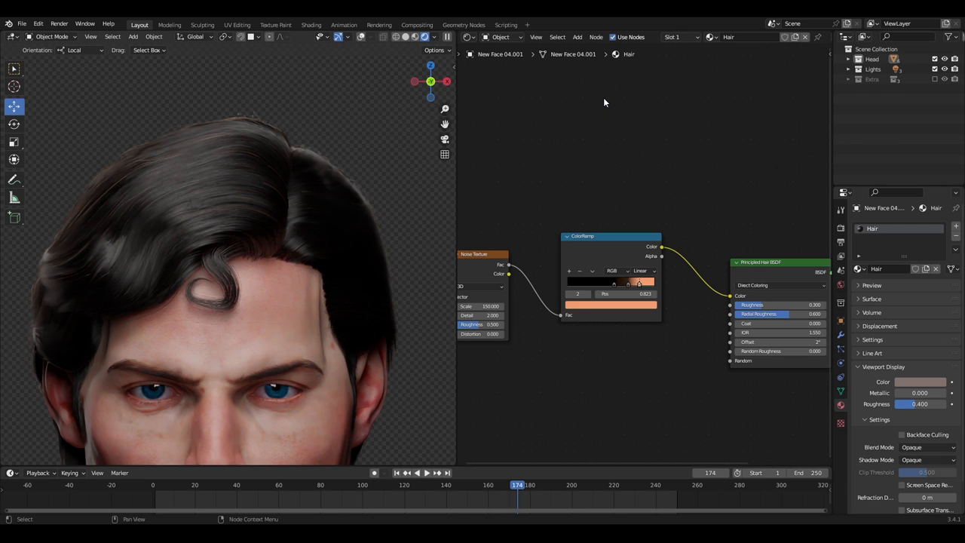
Search 'cu' and add a Curves Info node to the hair material
type("cu")
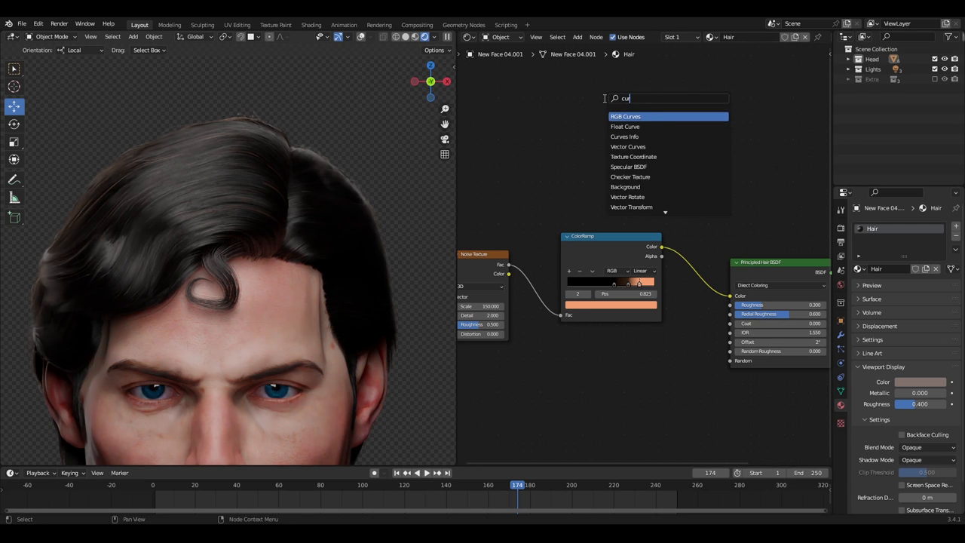
left_click(624, 136)
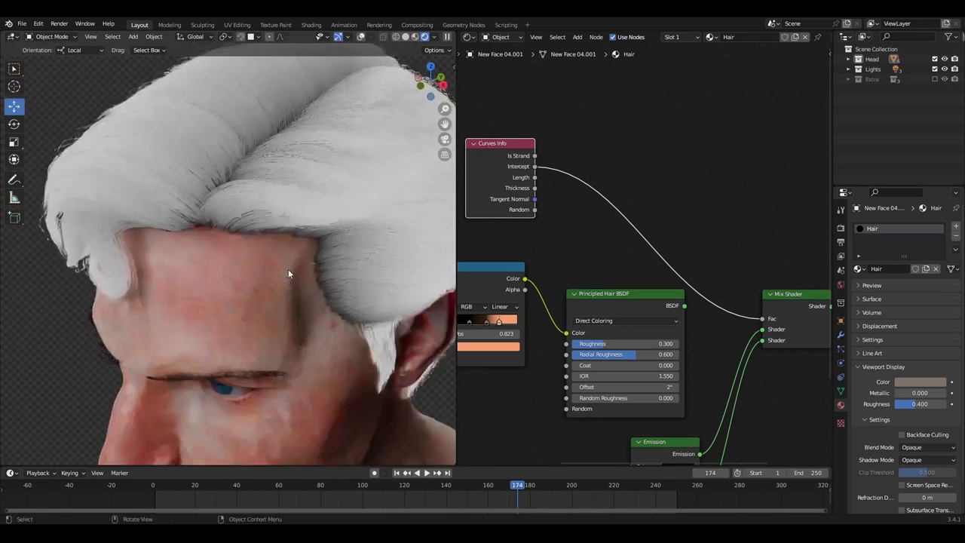
left_click_drag(301, 271, 388, 260)
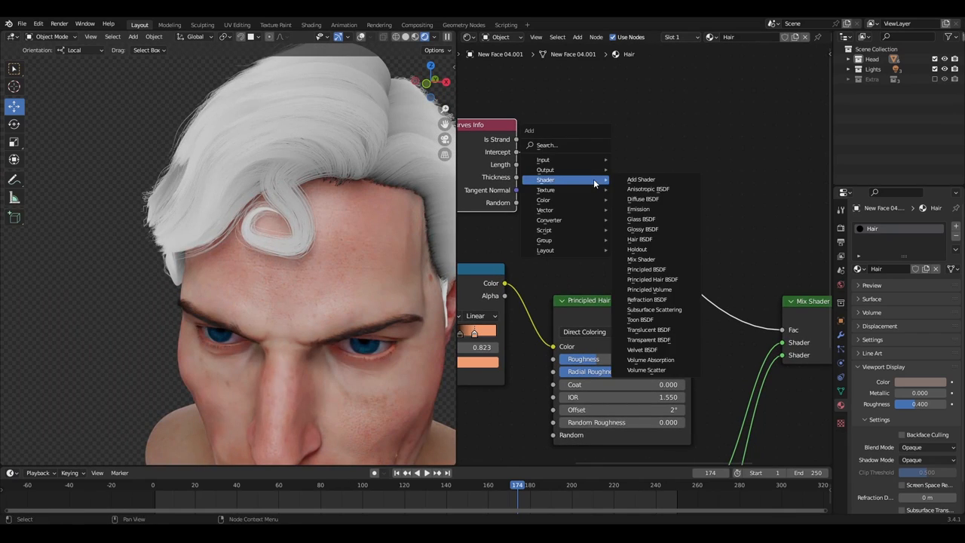
Add a ColorRamp node, adjust its dark stop, and check the hairline
left_click(547, 209)
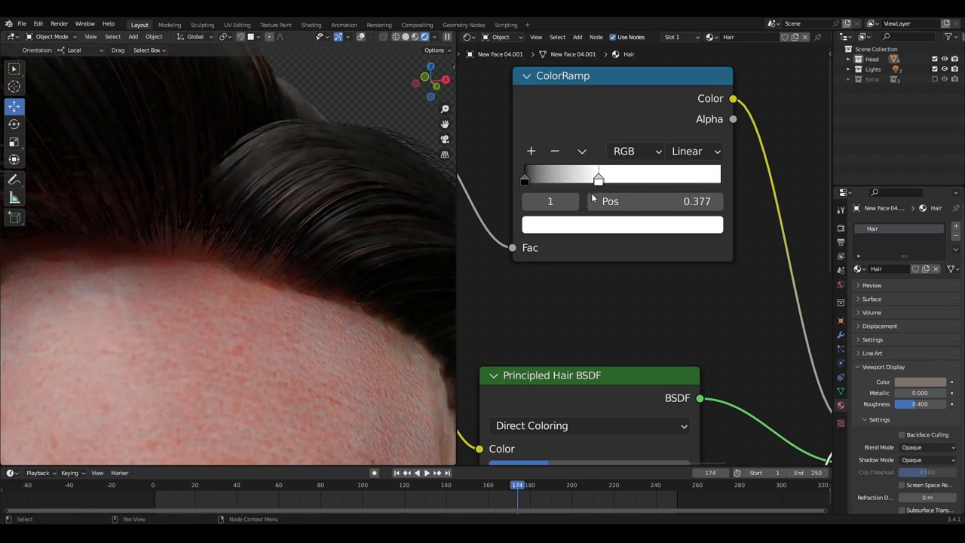
left_click(525, 179)
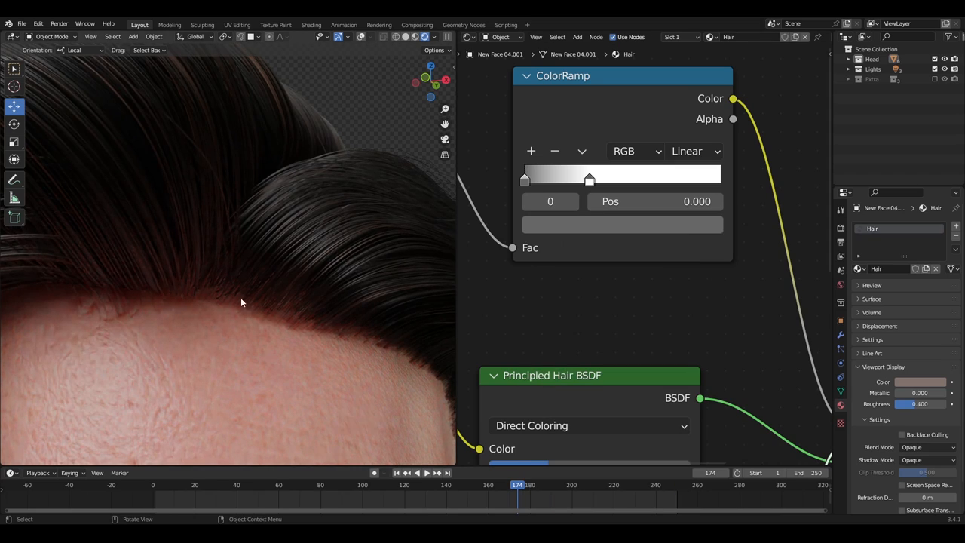
left_click_drag(241, 302, 272, 264)
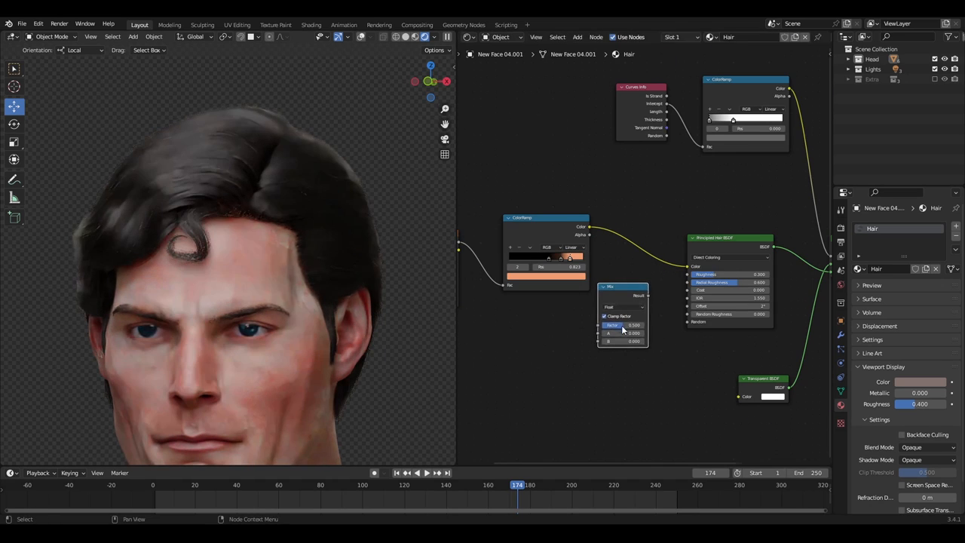
Route the ramp colour through the Mix node and eyedrop a brown into it
left_click_drag(622, 287, 654, 168)
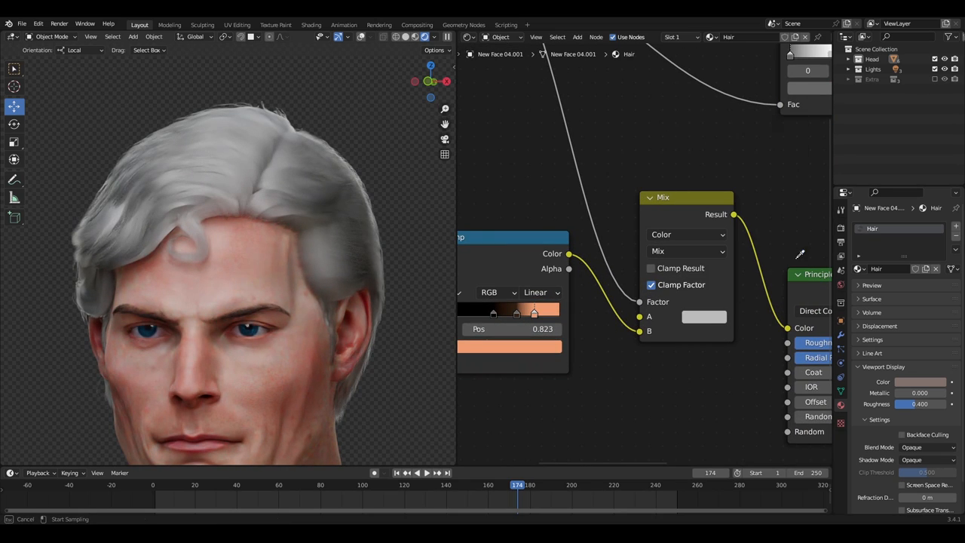
left_click(703, 316)
type("c")
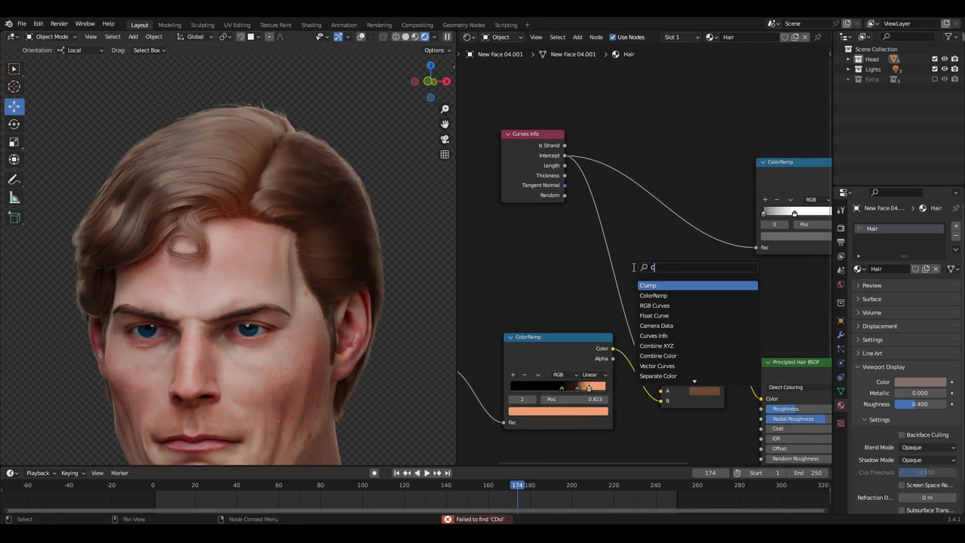
Add a B-Spline colour ramp driving the Mix factor, with the light stop moved to about 0.17
left_click(653, 294)
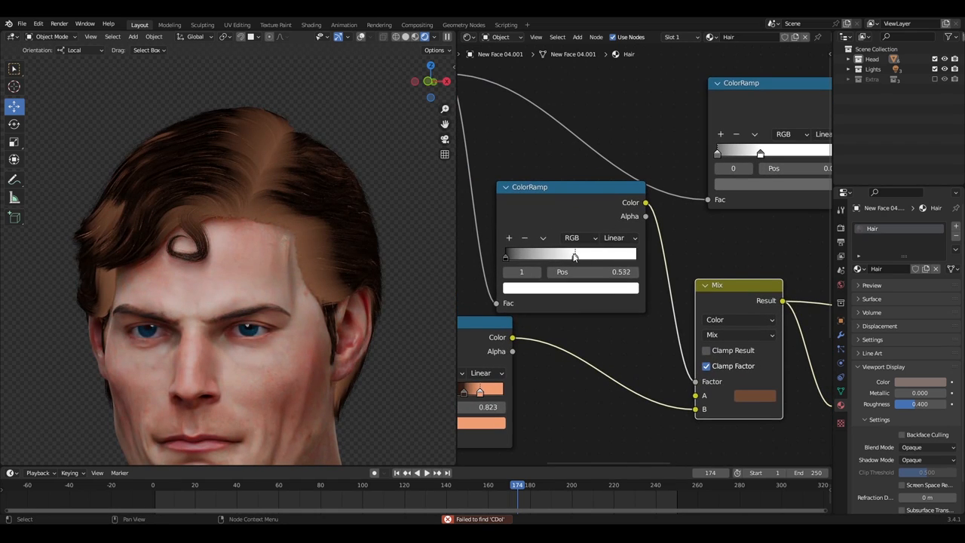
left_click(615, 237)
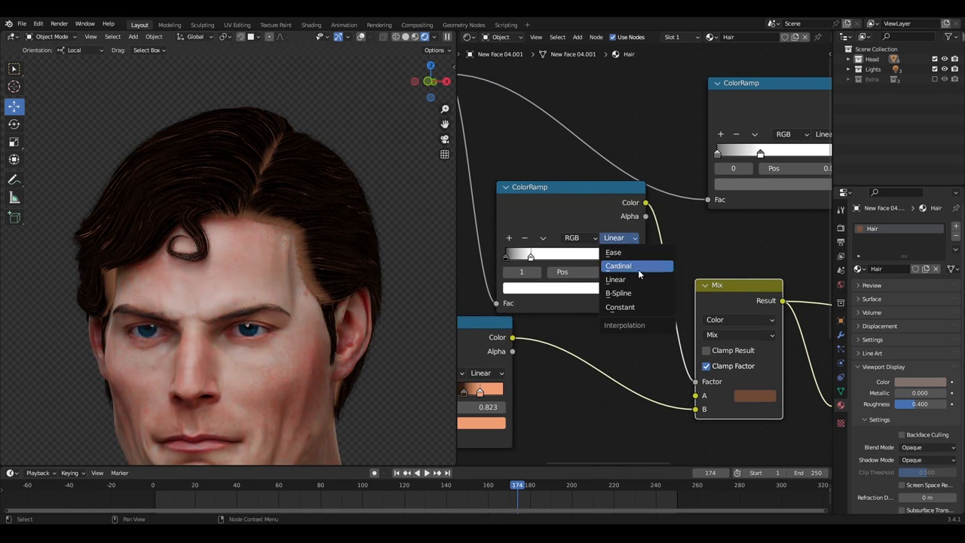
left_click(618, 292)
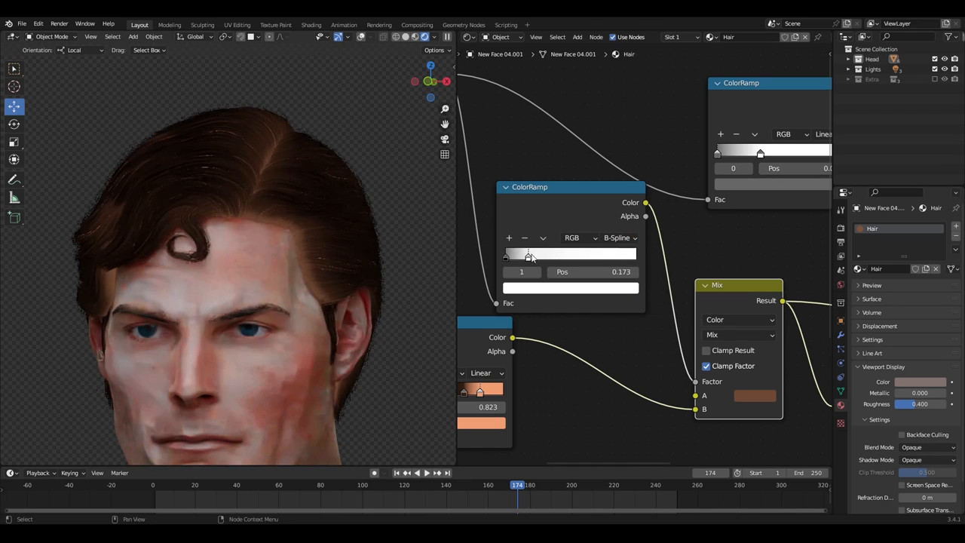
left_click_drag(530, 254, 510, 254)
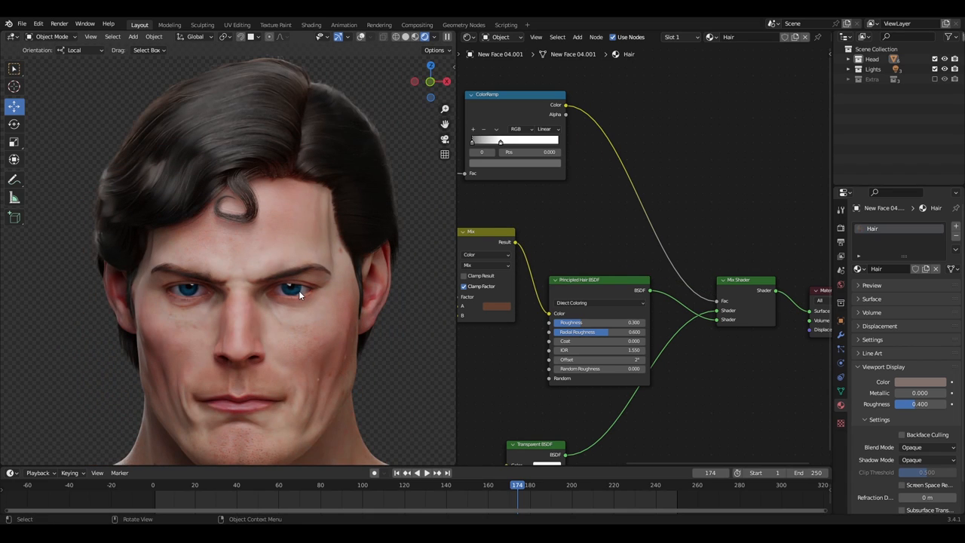
mouse_move(366, 416)
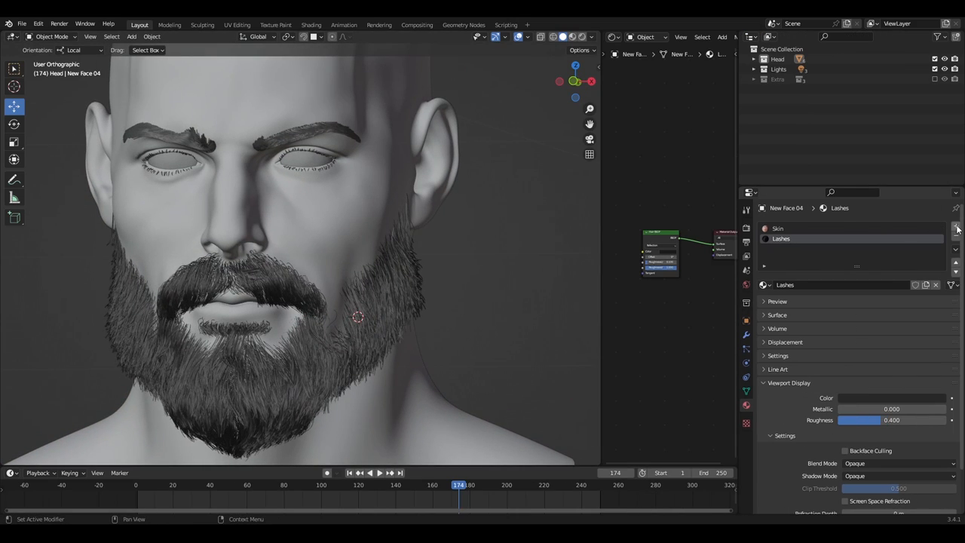
Add a material slot to the bearded head and name the new material Beard
left_click(954, 226)
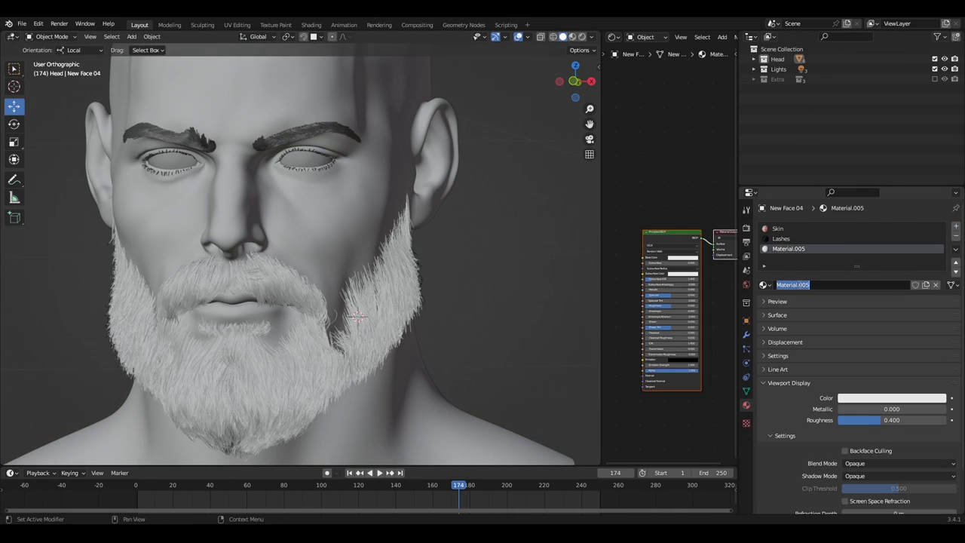
left_click(891, 397)
type("p")
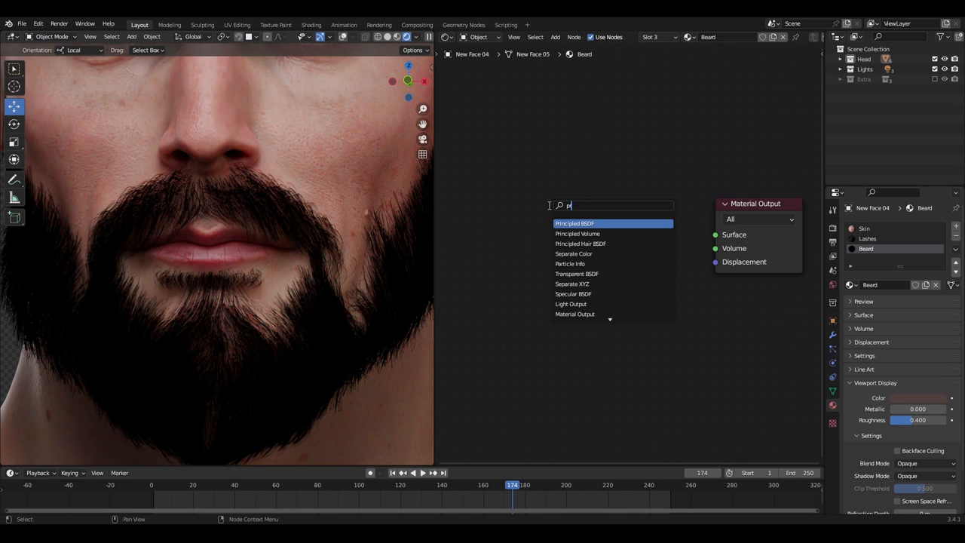
Add the noise texture to the Beard material, tweak its values, and shift the dark ramp stop
left_click(581, 244)
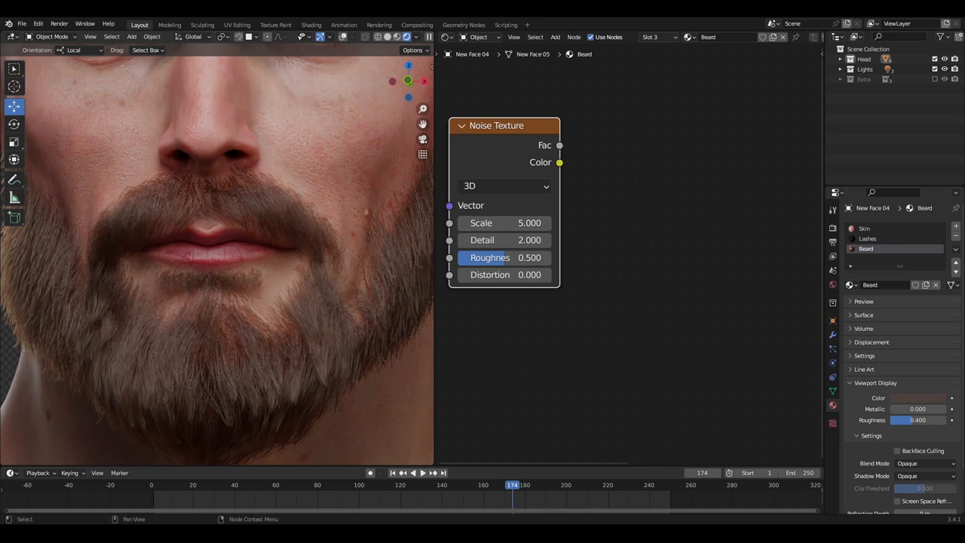
left_click_drag(559, 145, 761, 228)
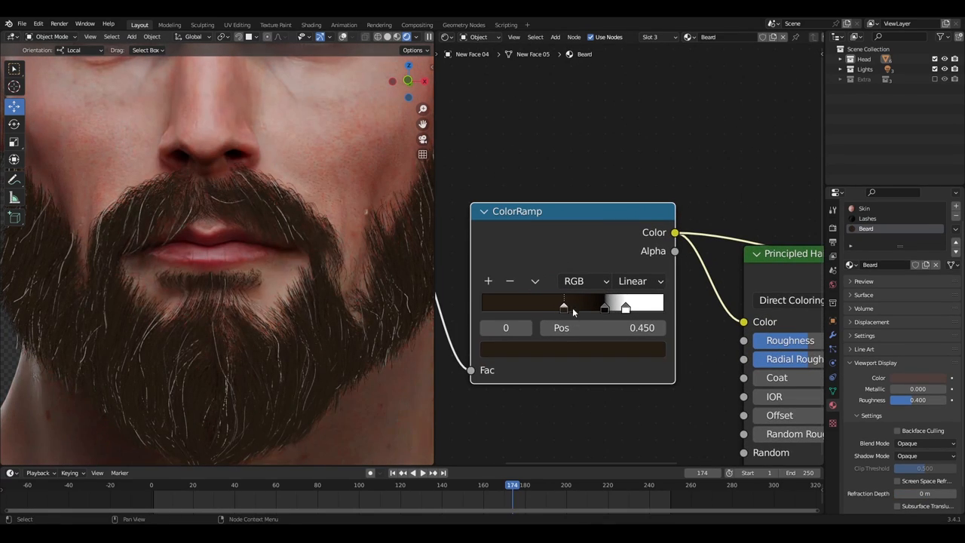
left_click_drag(564, 307, 605, 307)
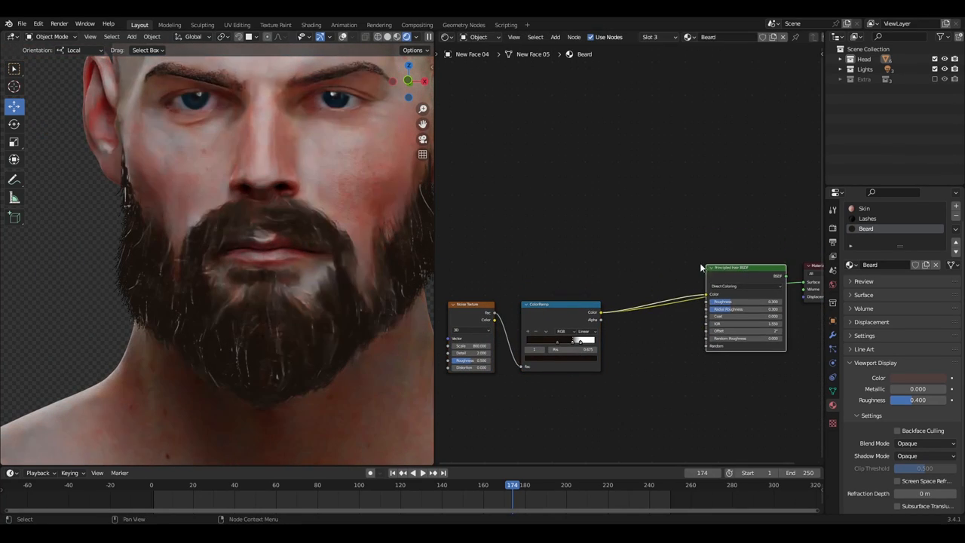
Search 'cur' and add an RGB Curves node to the beard material
type("cur")
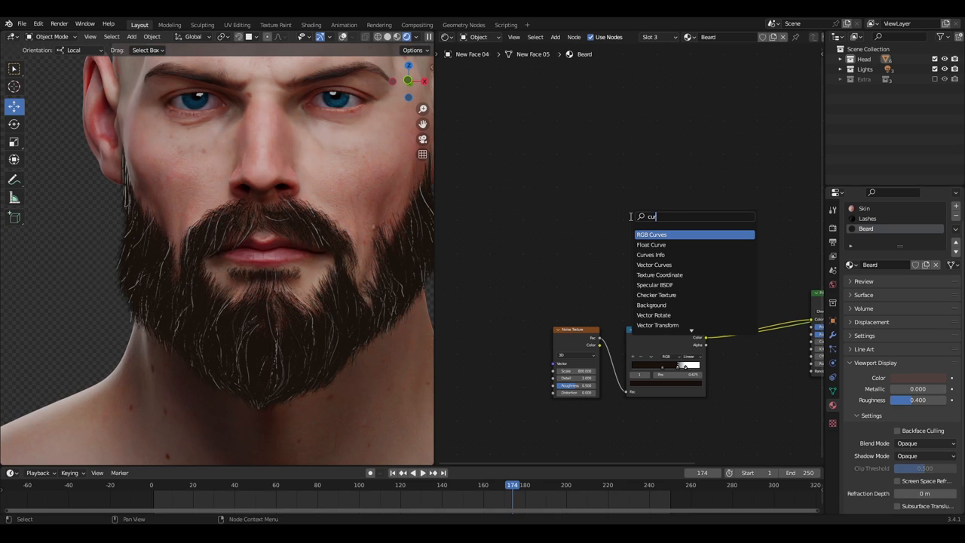
left_click(649, 253)
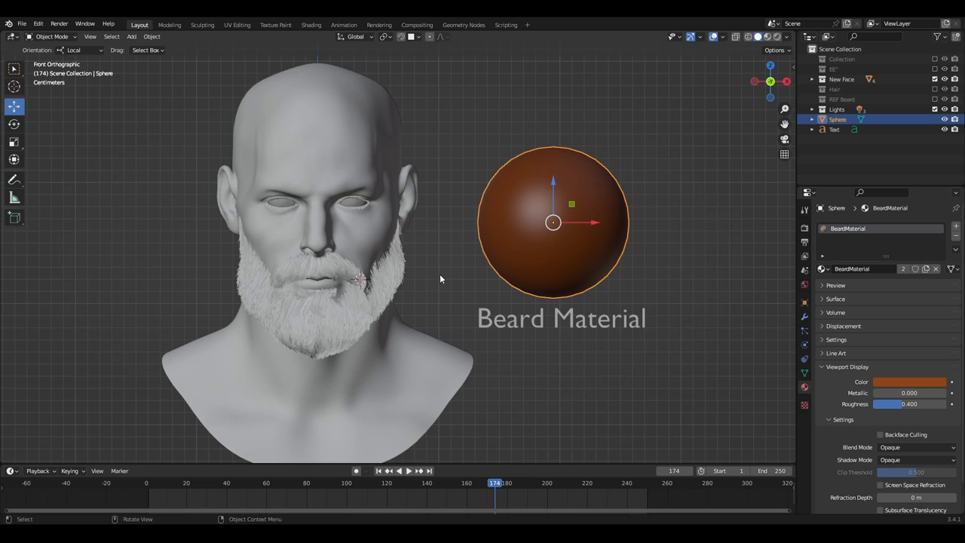
mouse_move(343, 275)
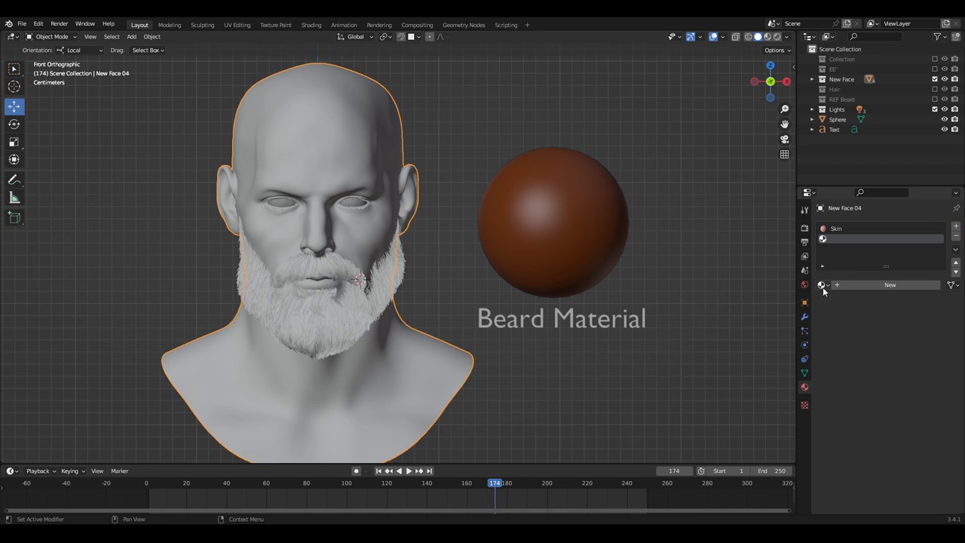
Load BeardMaterial into the empty slot and start assigning it to the TT beard hair system
left_click(822, 285)
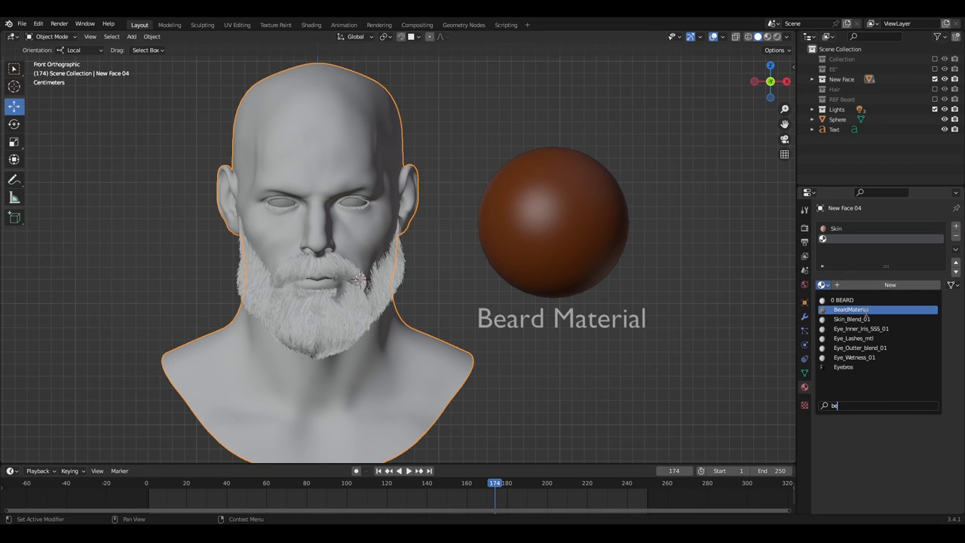
left_click(850, 309)
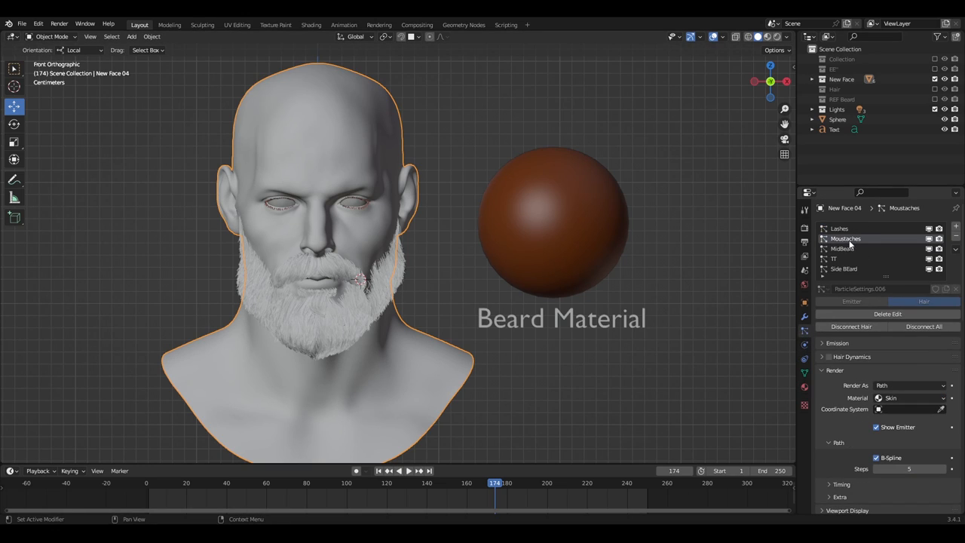
left_click(835, 258)
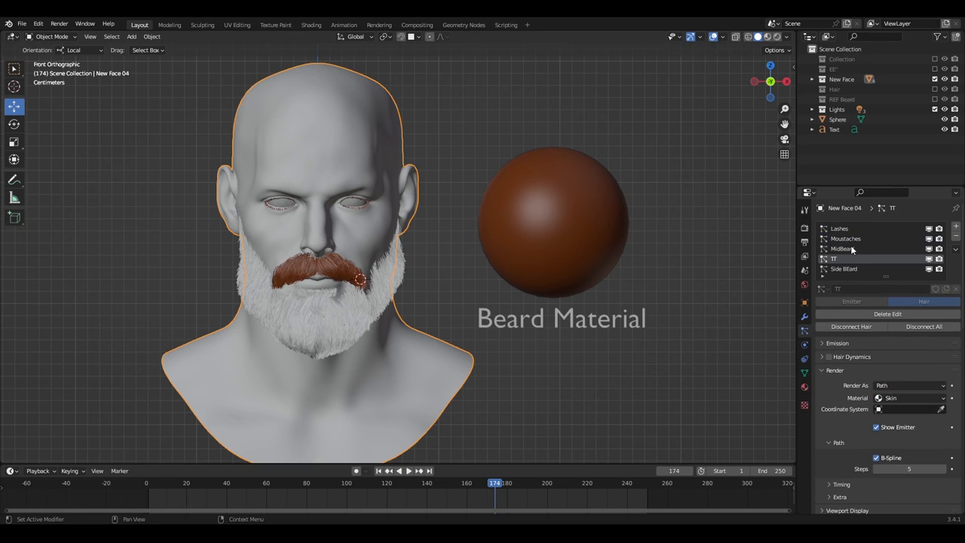
left_click(908, 397)
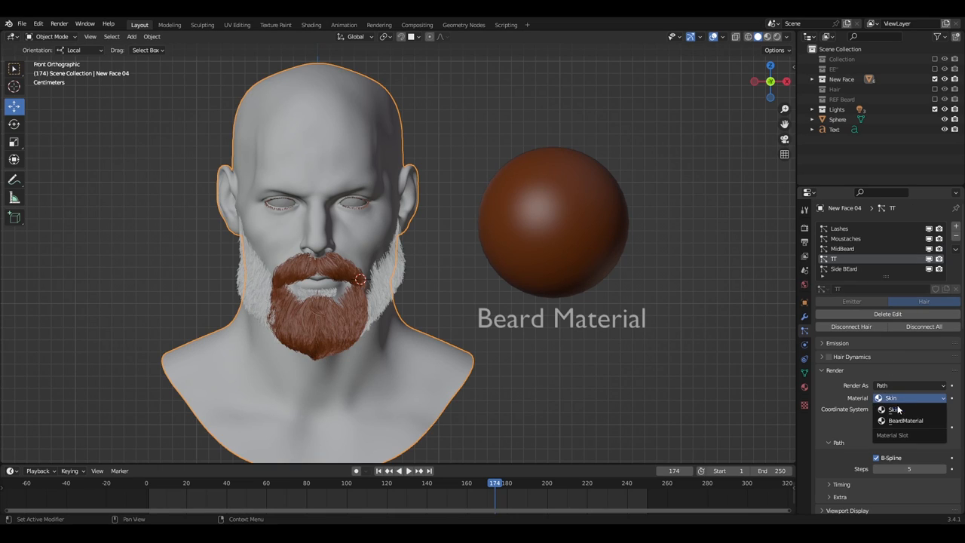